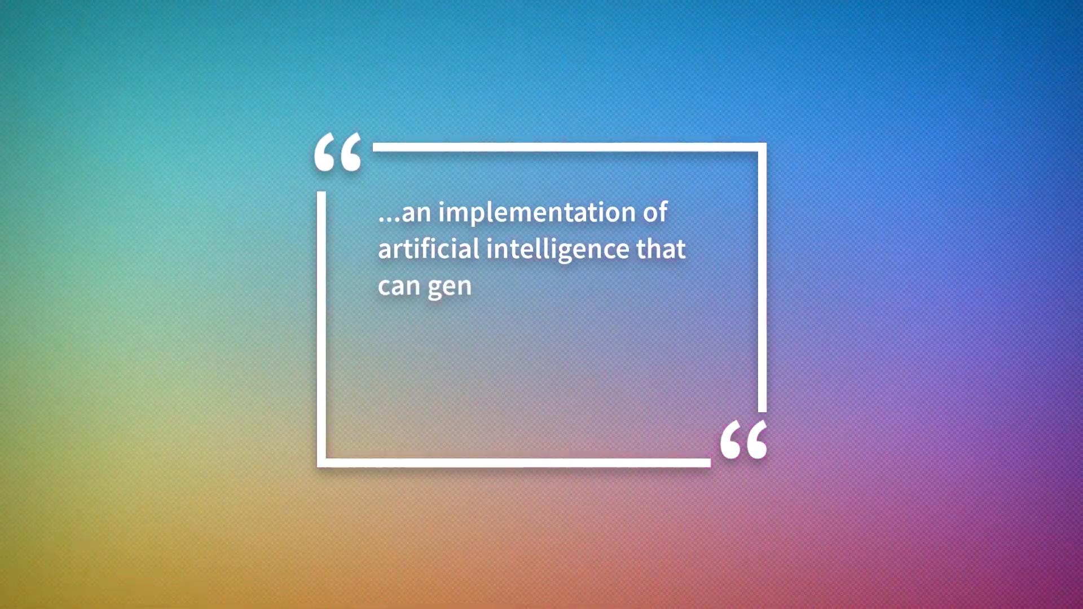
Ask ChatGPT for a seven-paragraph smartphone-history script with a catchy intro and ending.
type("erate novel content, rather than simpl")
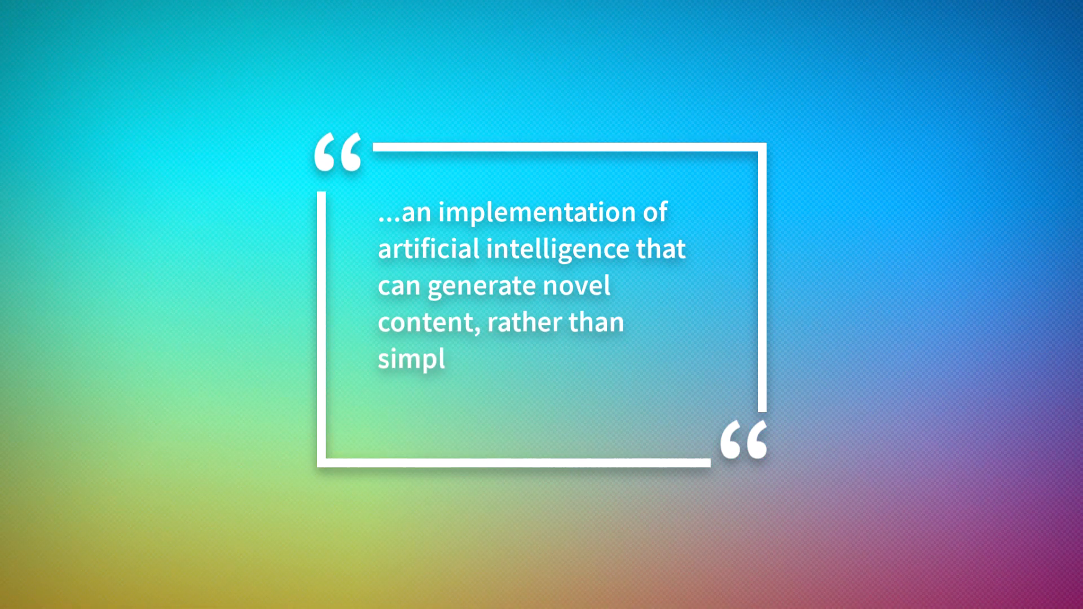
type("y analyzing or acting on existing data.")
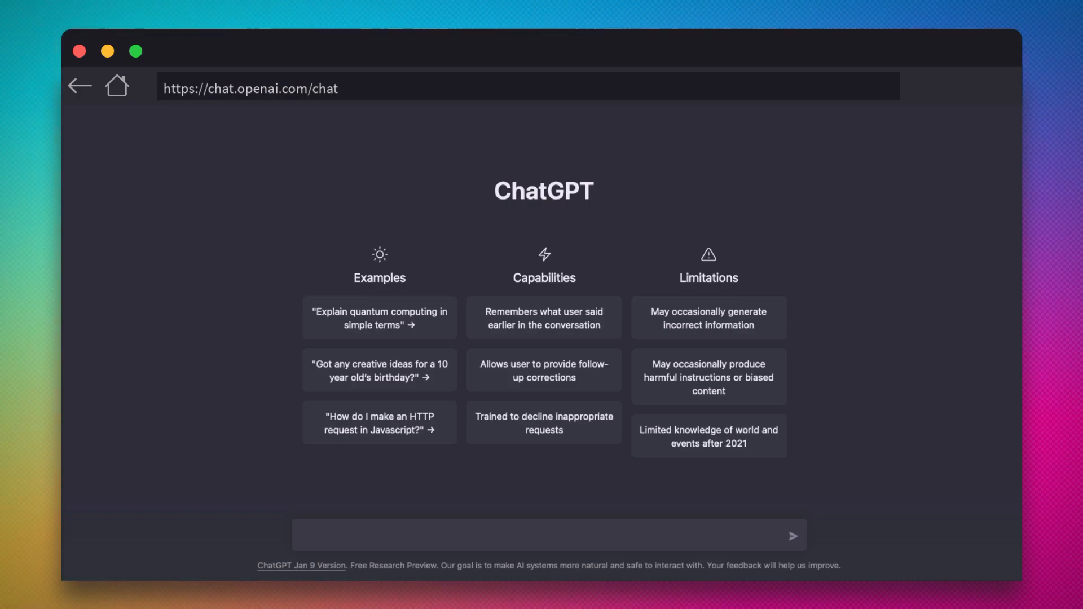
type("Write me a seven paragraph narrative script abou")
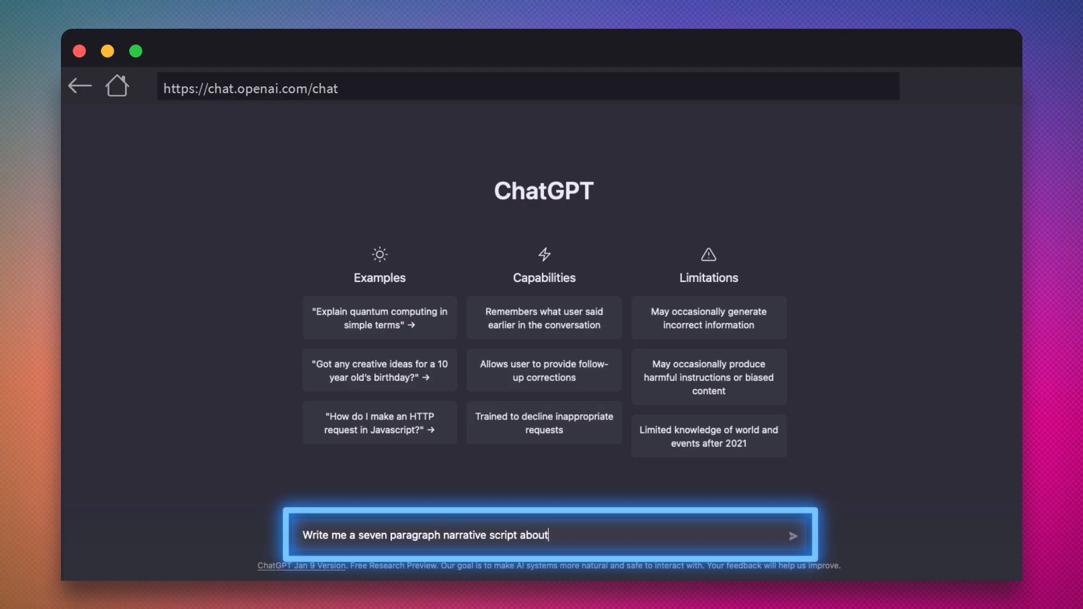
type("the history and evolution of the smartphone industry, including a")
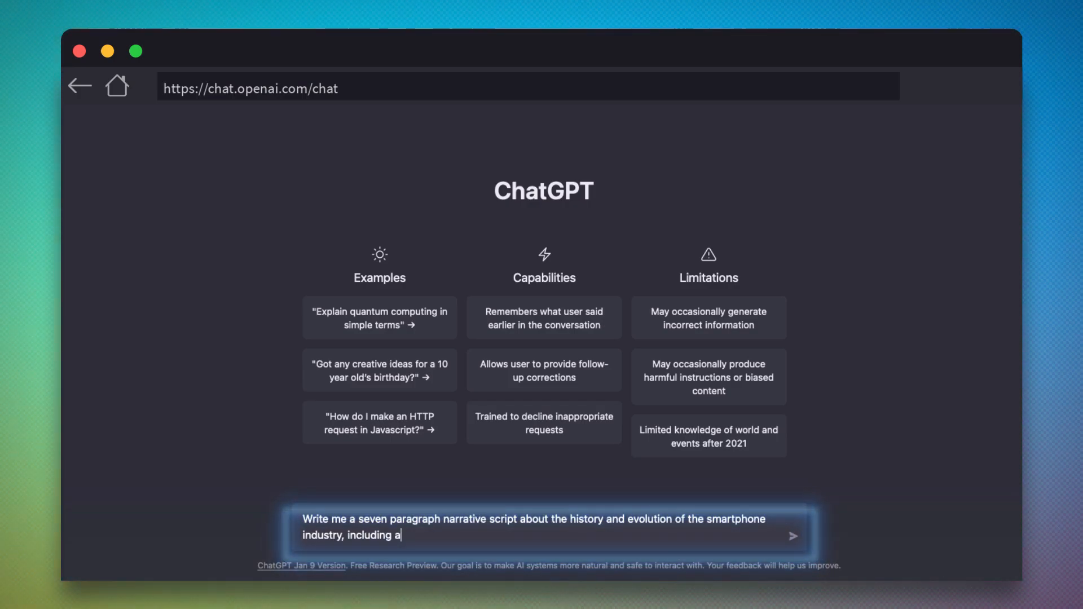
left_click(792, 536)
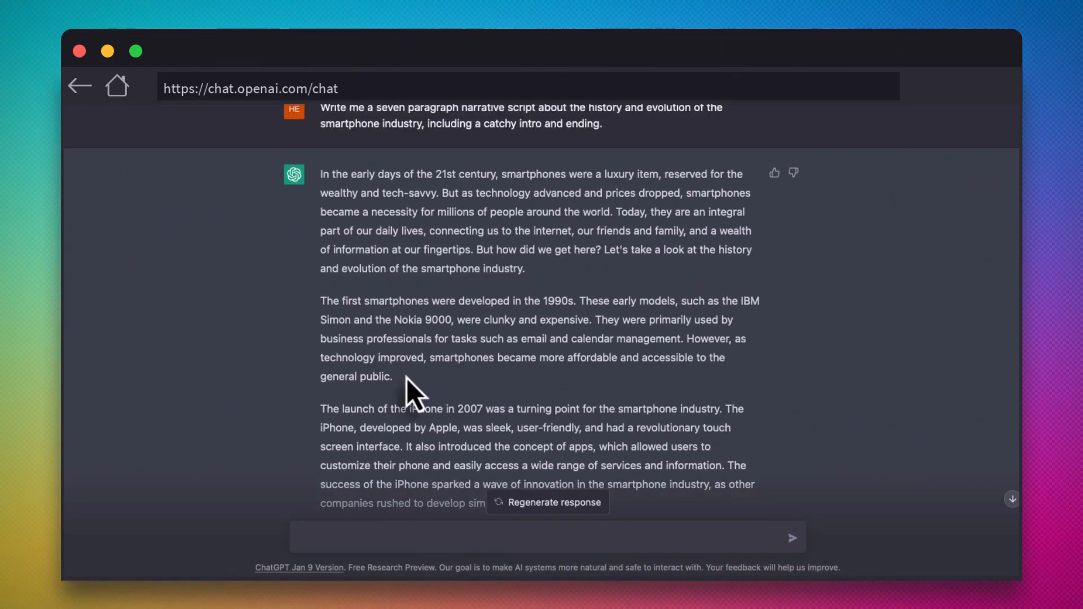
Select the generated smartphone script text in the ChatGPT response for copying.
left_click_drag(321, 174, 414, 376)
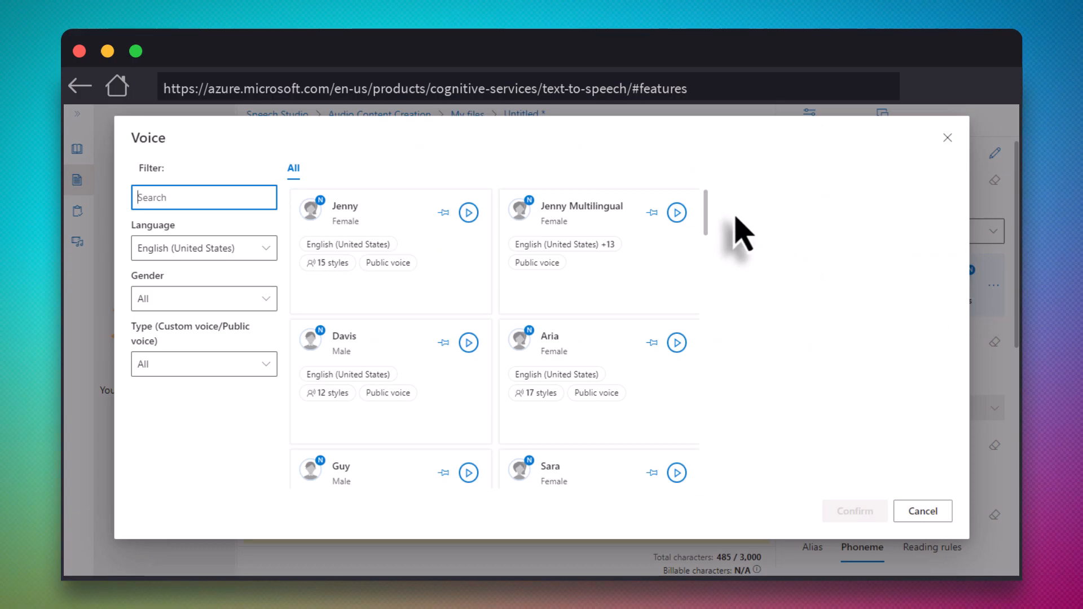
Raise the Tony voice's speaking rate to x1.04 in Tuning and apply it.
scroll("down", 3)
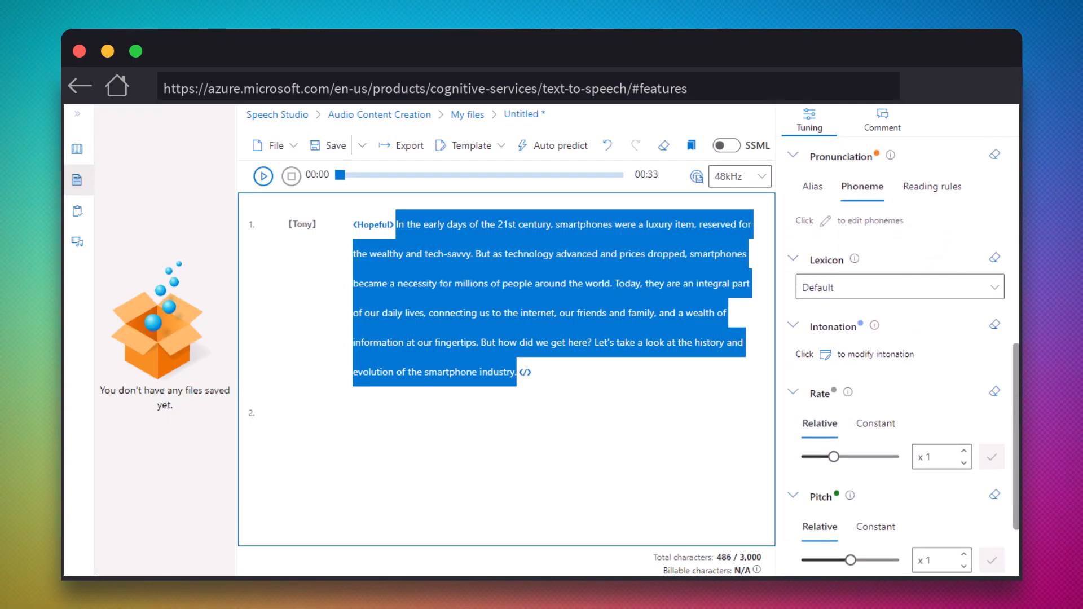
left_click(959, 451)
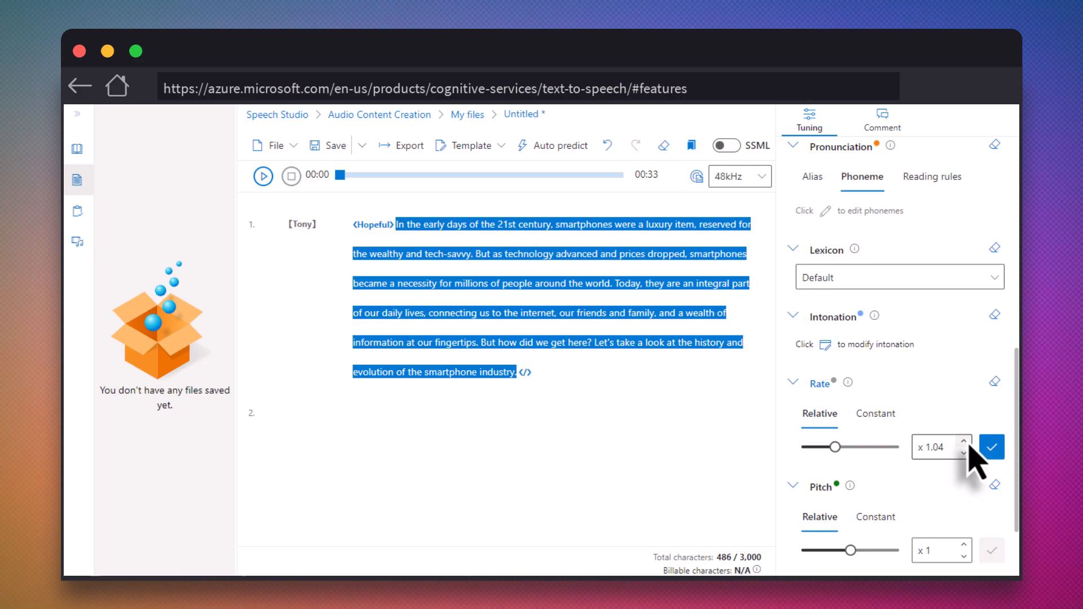
left_click(262, 176)
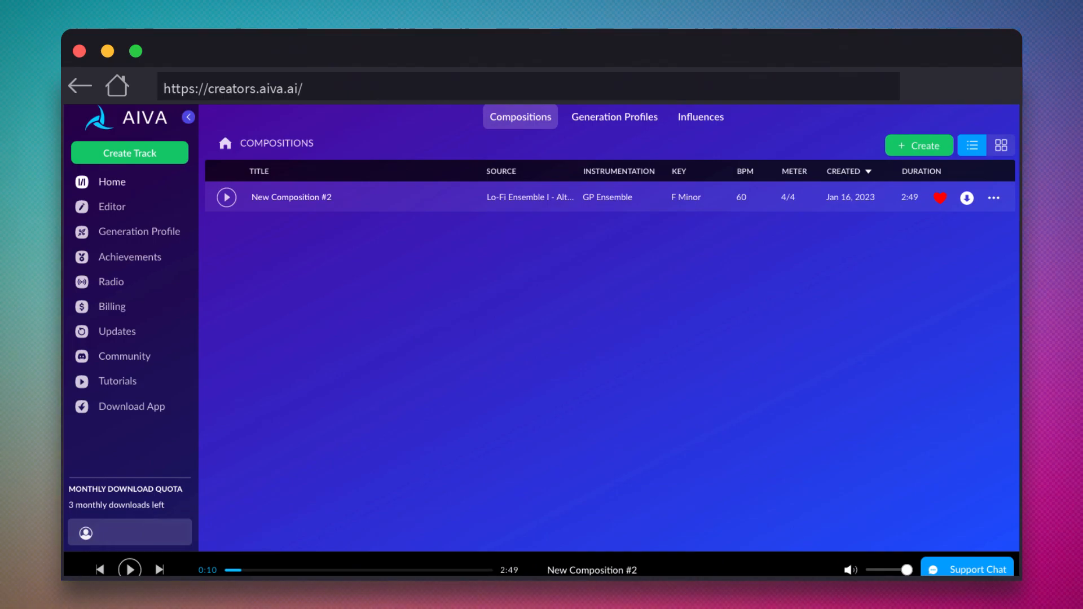
mouse_move(74, 267)
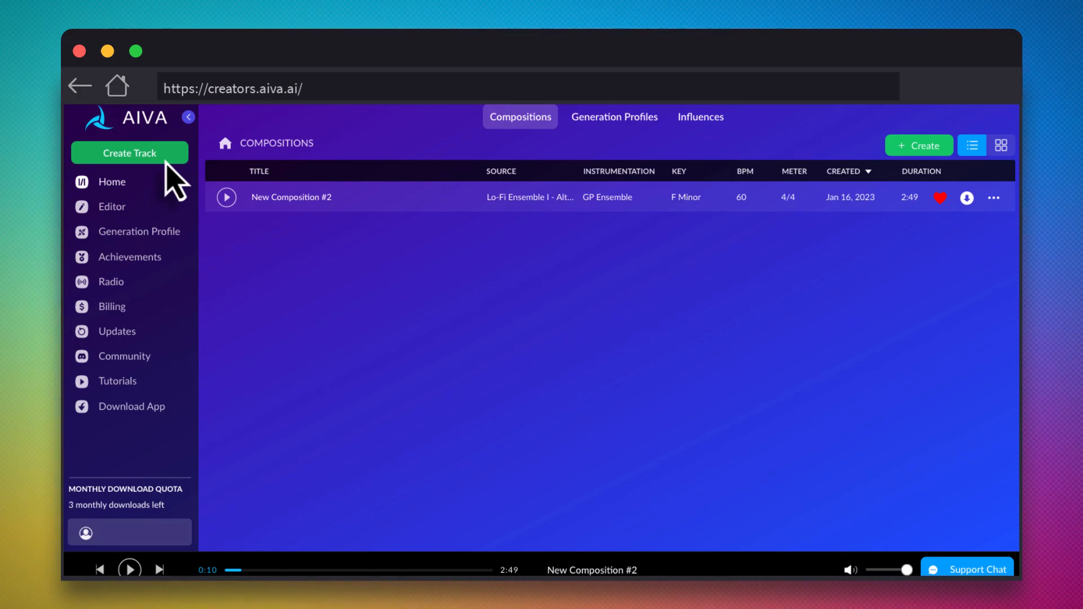
Start a new AIVA track via Create Track, bringing up the Generation Profiles library.
left_click(614, 116)
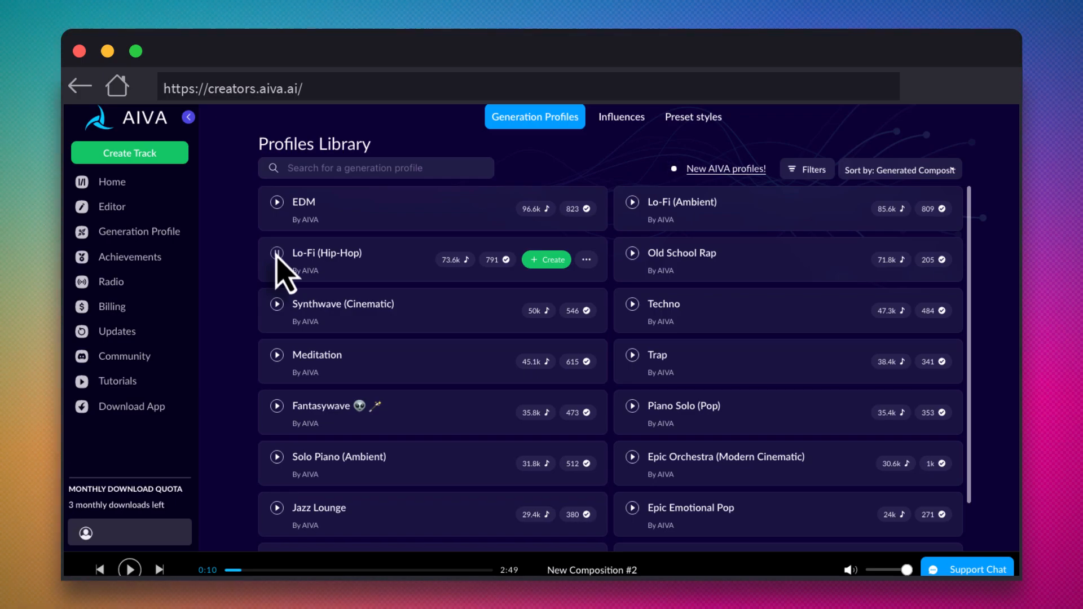
mouse_move(283, 328)
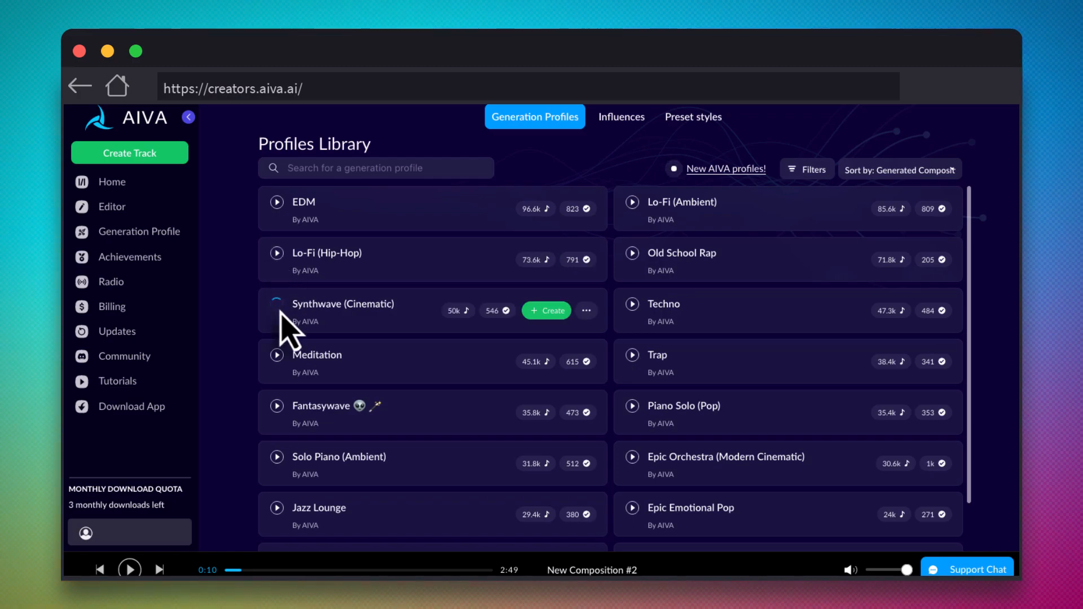
Preview the Synthwave (Cinematic) and another profile, then create from Lo-Fi (Ambient).
left_click(278, 305)
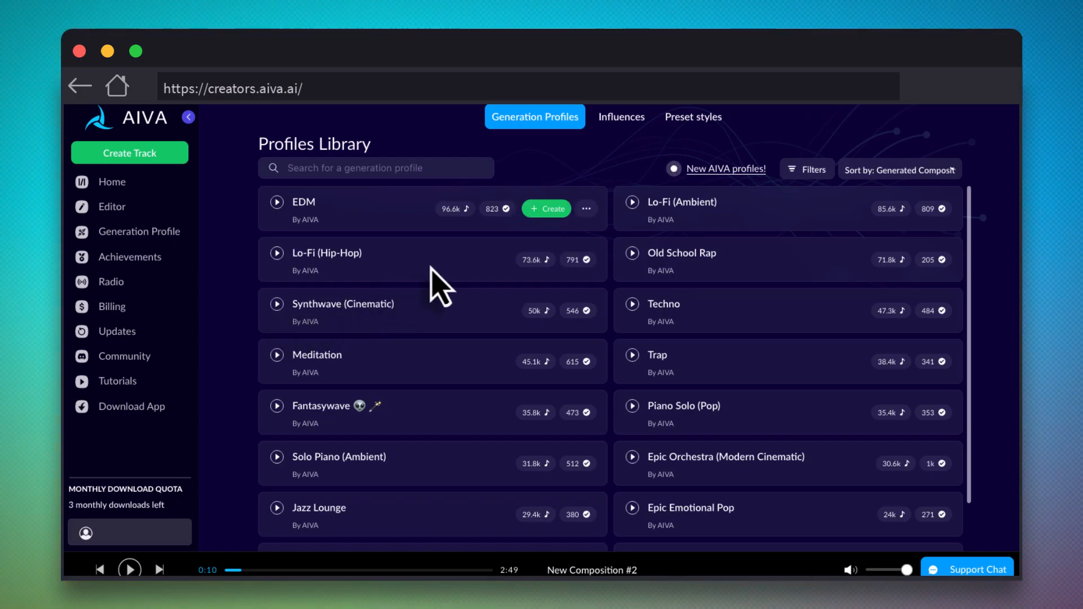
left_click(629, 202)
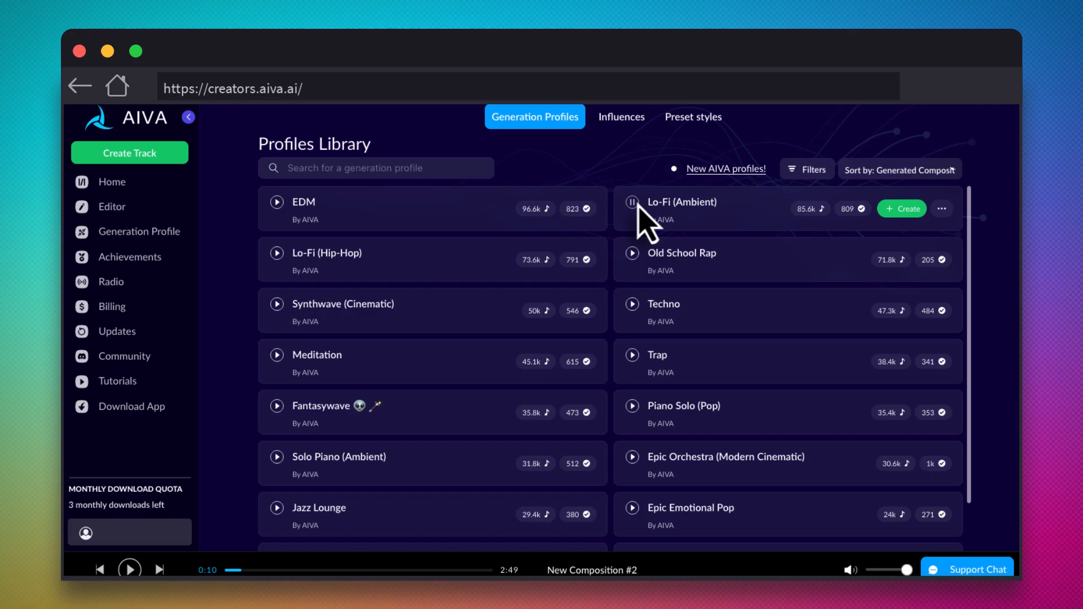
left_click(901, 209)
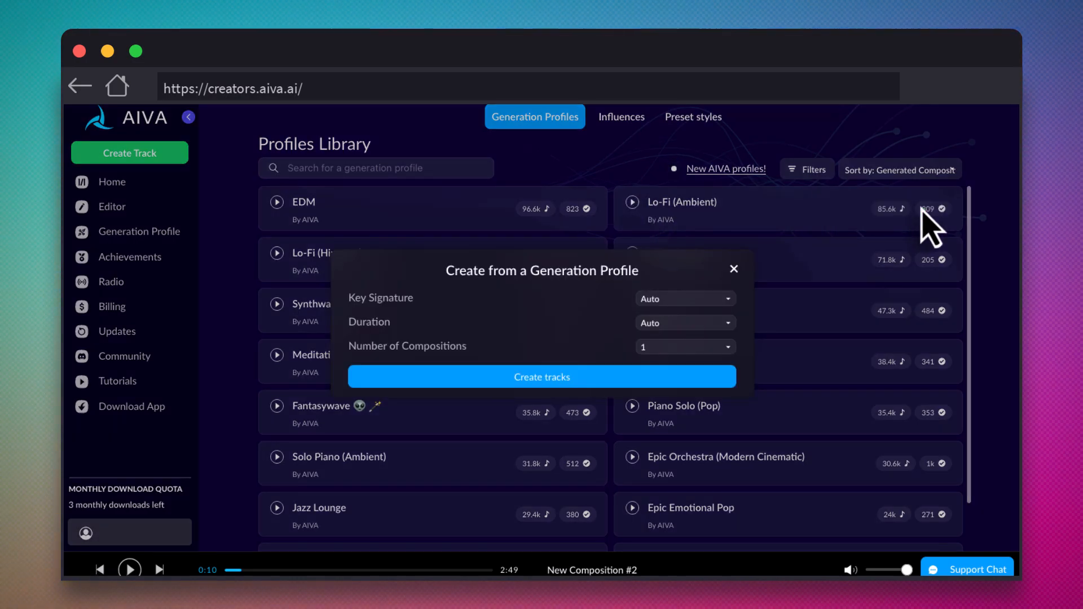
mouse_move(684, 393)
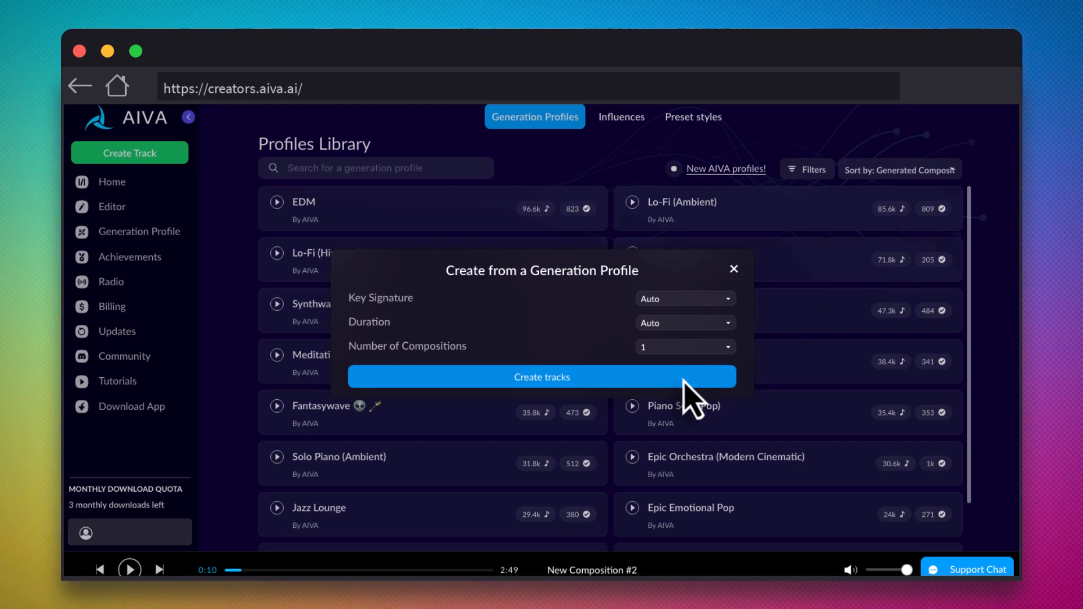
Generate one Lo-Fi (Ambient) composition with Auto key signature and duration.
left_click(542, 376)
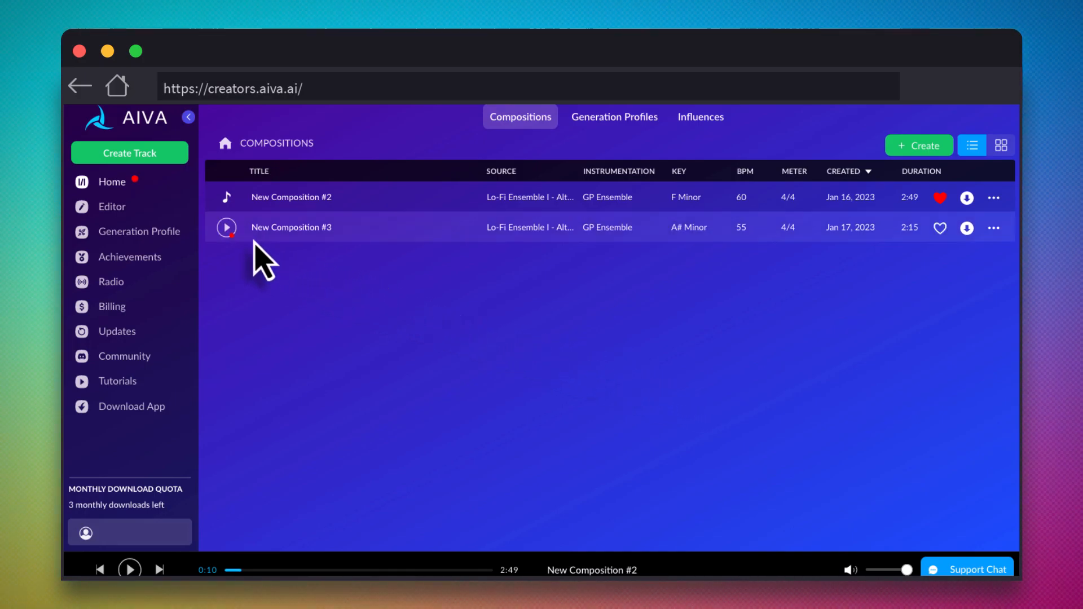
Play New Composition #3 for about 16 seconds, then pause the preview.
left_click(227, 226)
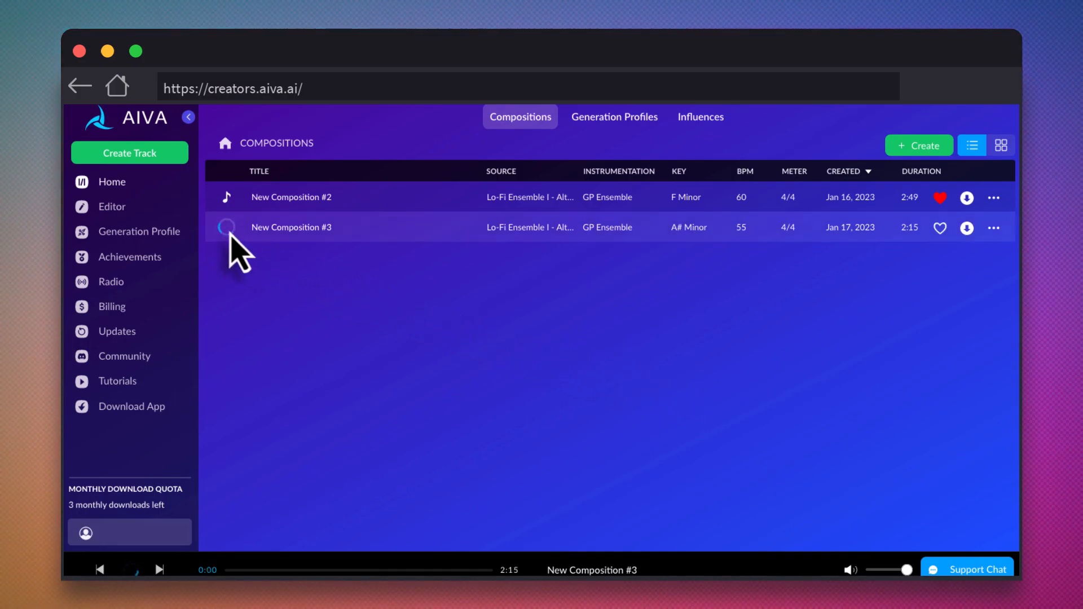
left_click(226, 227)
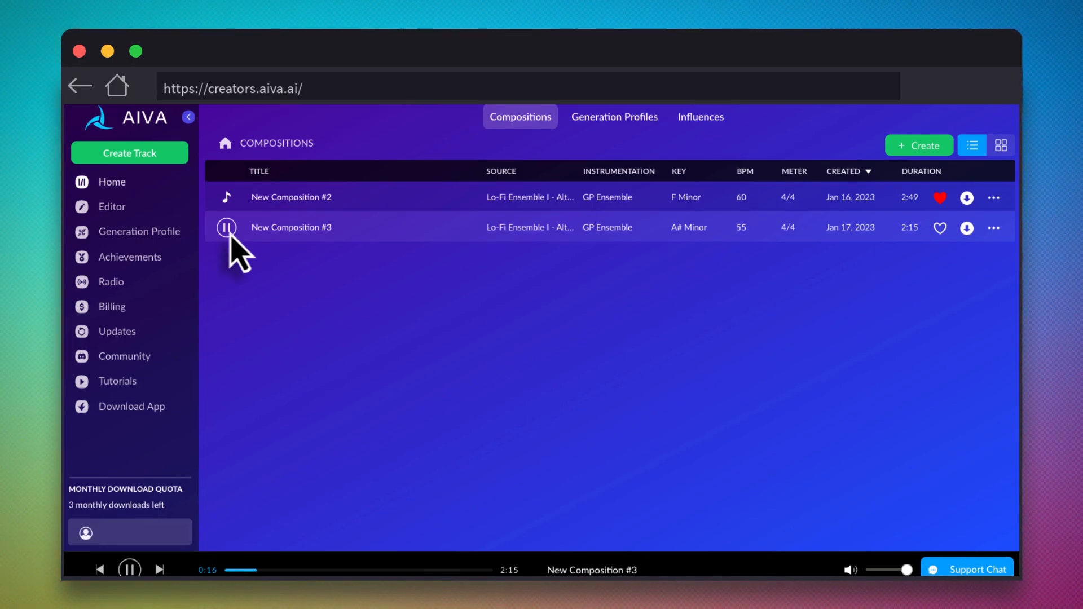
left_click(227, 226)
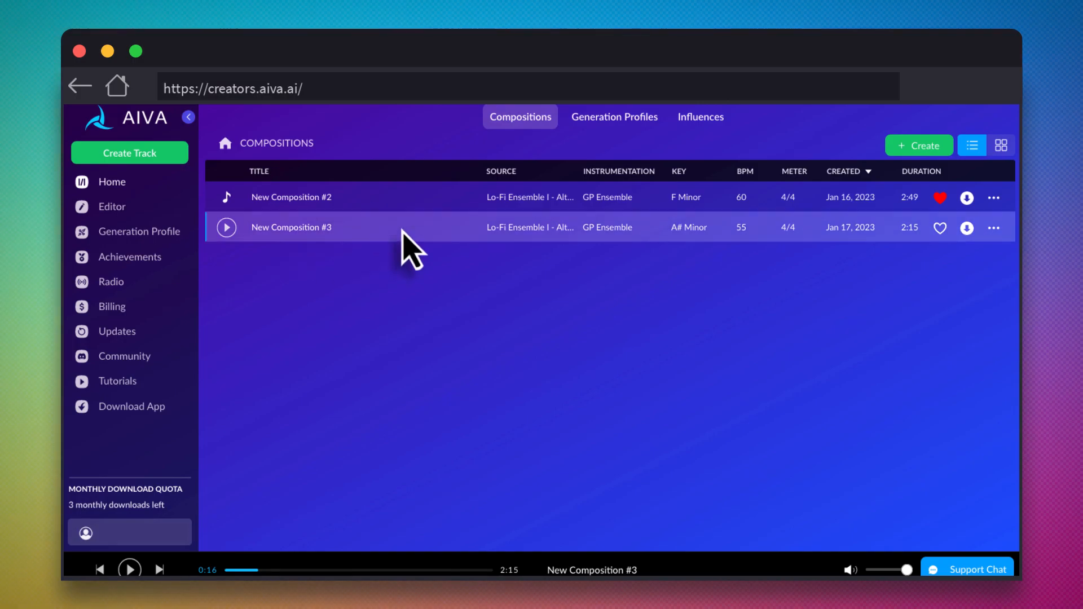
Open New Composition #3 in the editor from its three-dot actions menu.
left_click(994, 228)
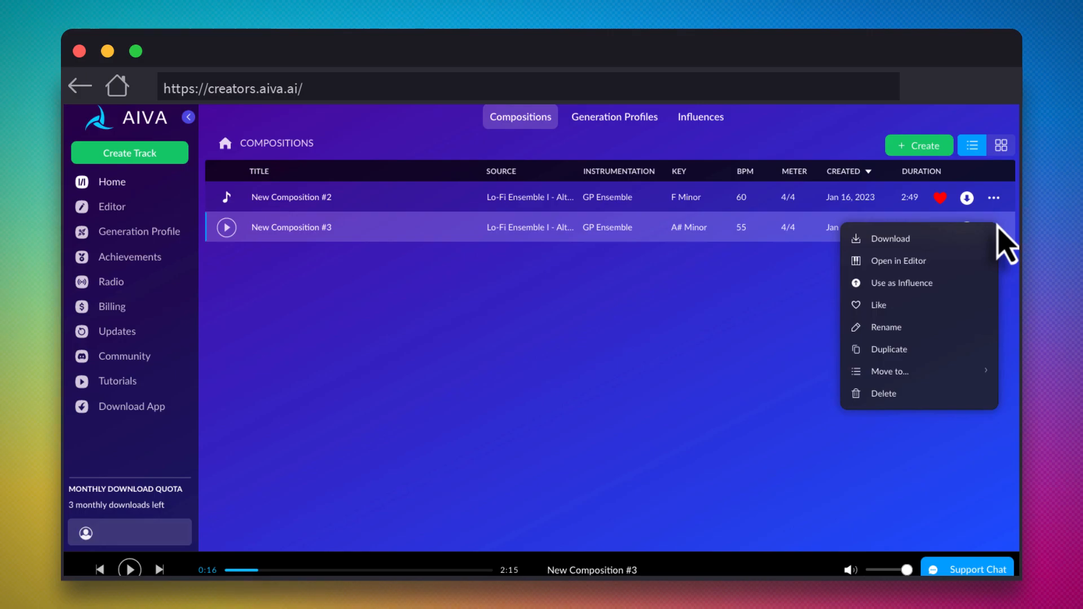
left_click(897, 261)
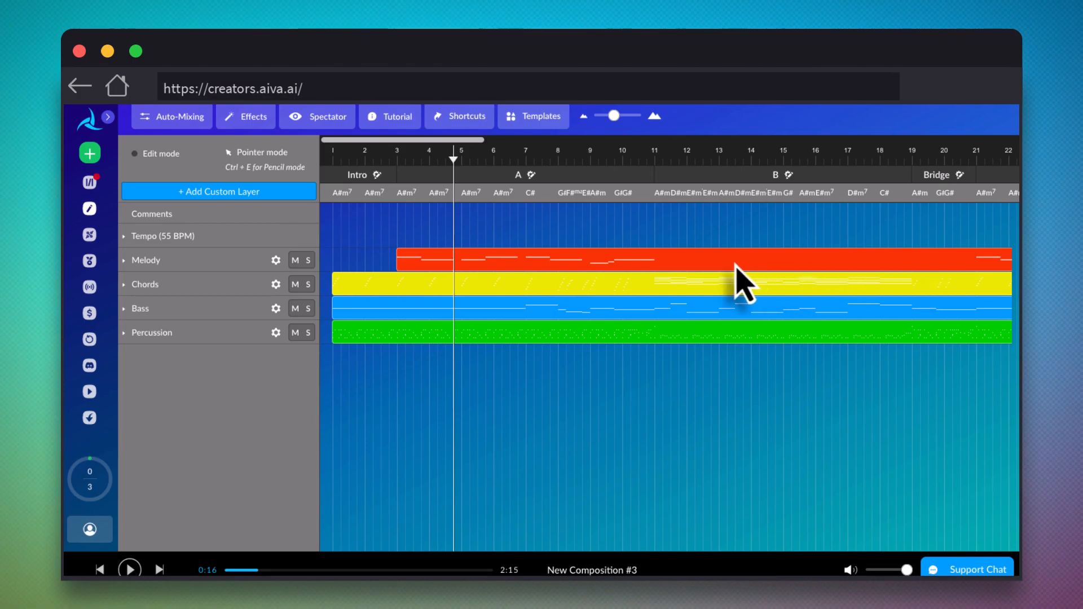
Delete the Melody layer and save New Composition #3 with Normalise loudness kept.
left_click(275, 260)
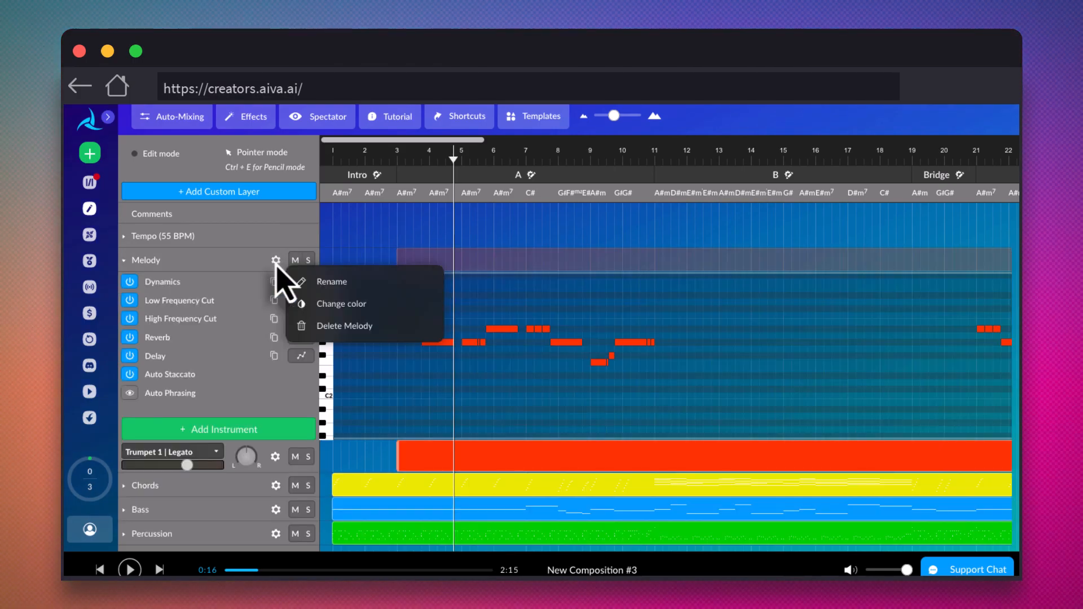
left_click(344, 325)
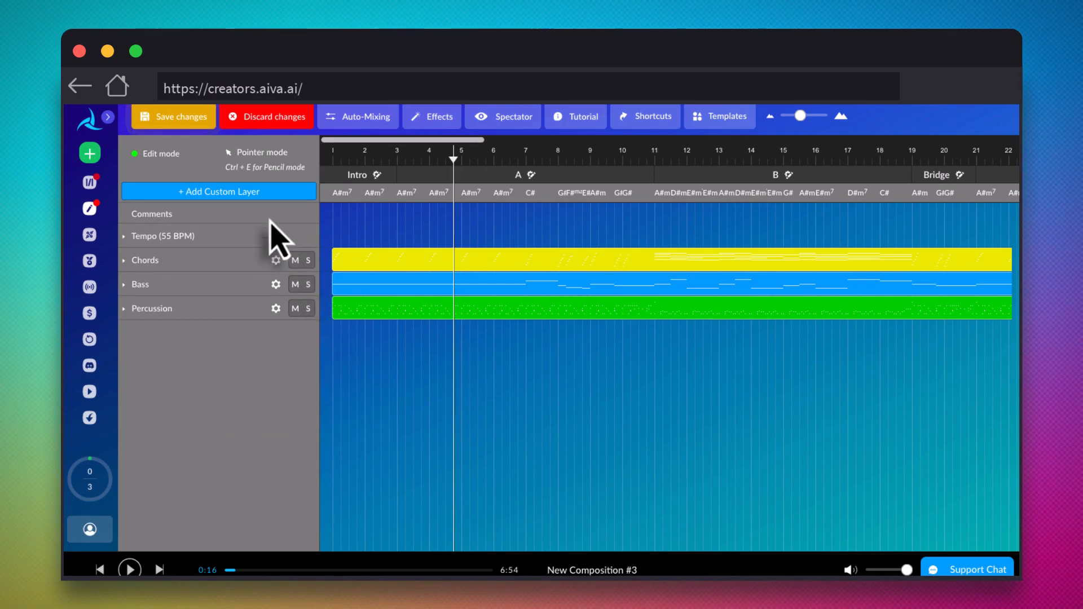
left_click(179, 116)
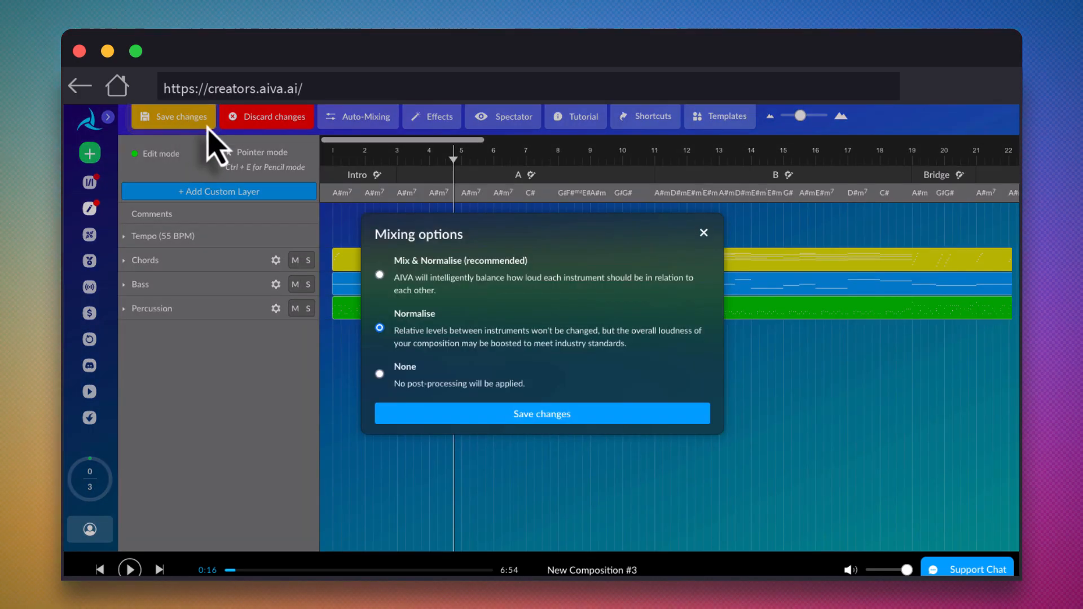
left_click(542, 412)
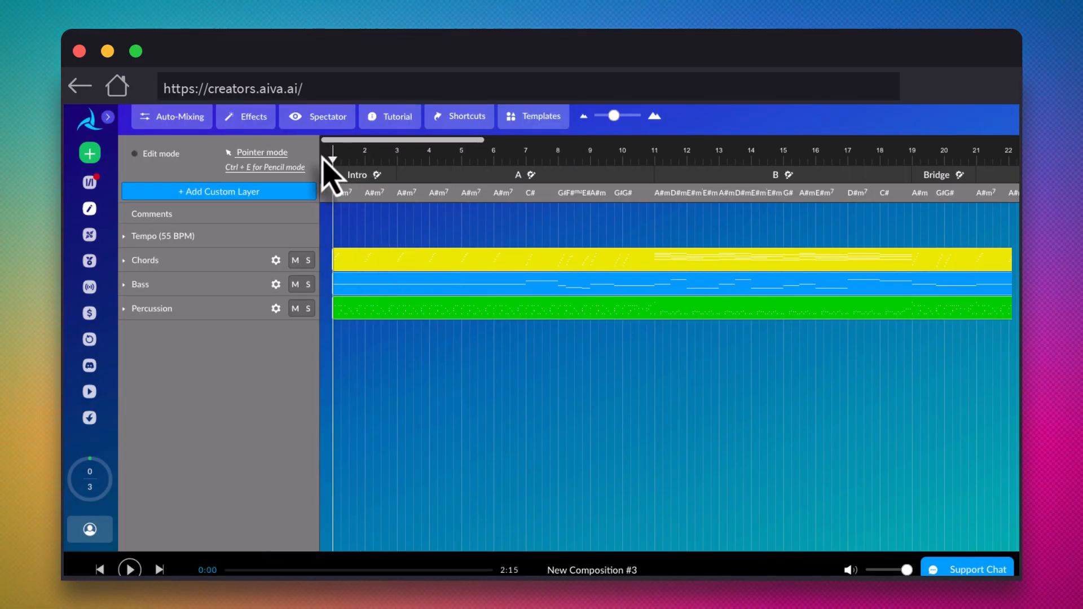
left_click(128, 569)
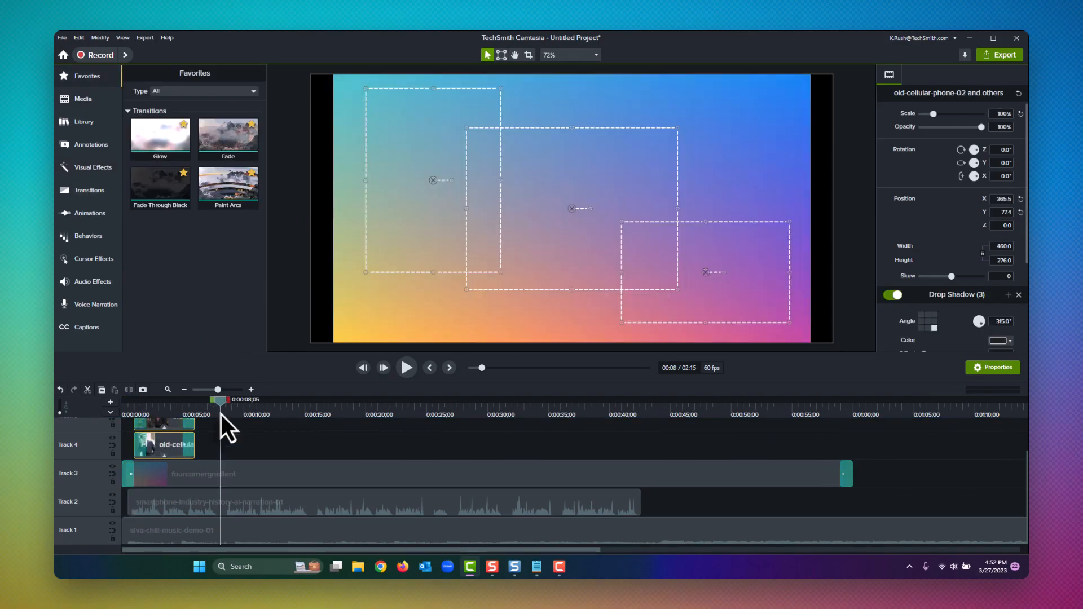
Select media in Camtasia's bin to begin placing phone clips on Track 4.
left_click(92, 167)
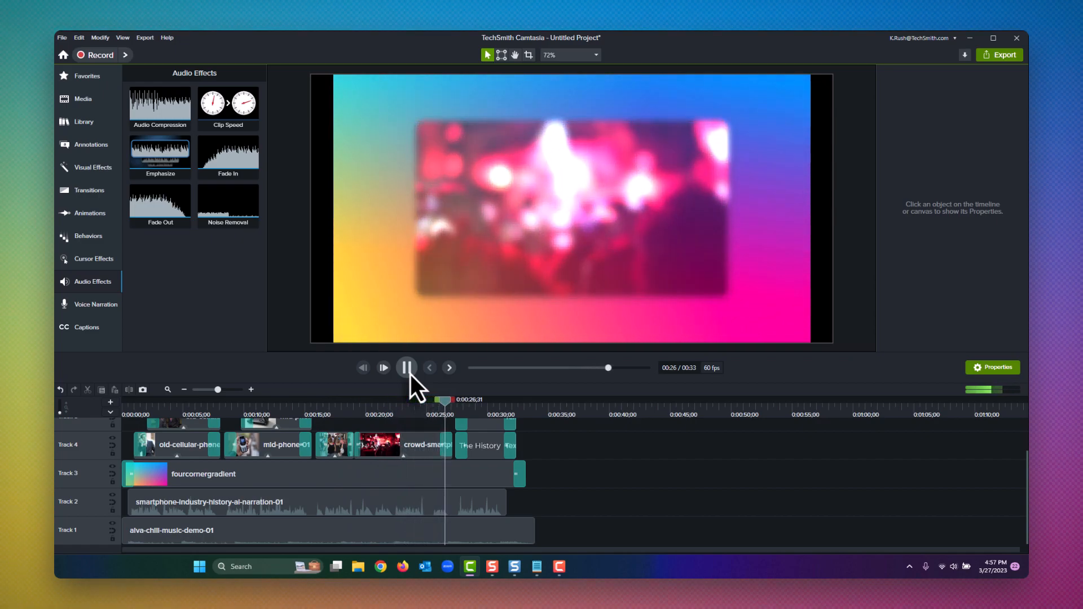
left_click(406, 367)
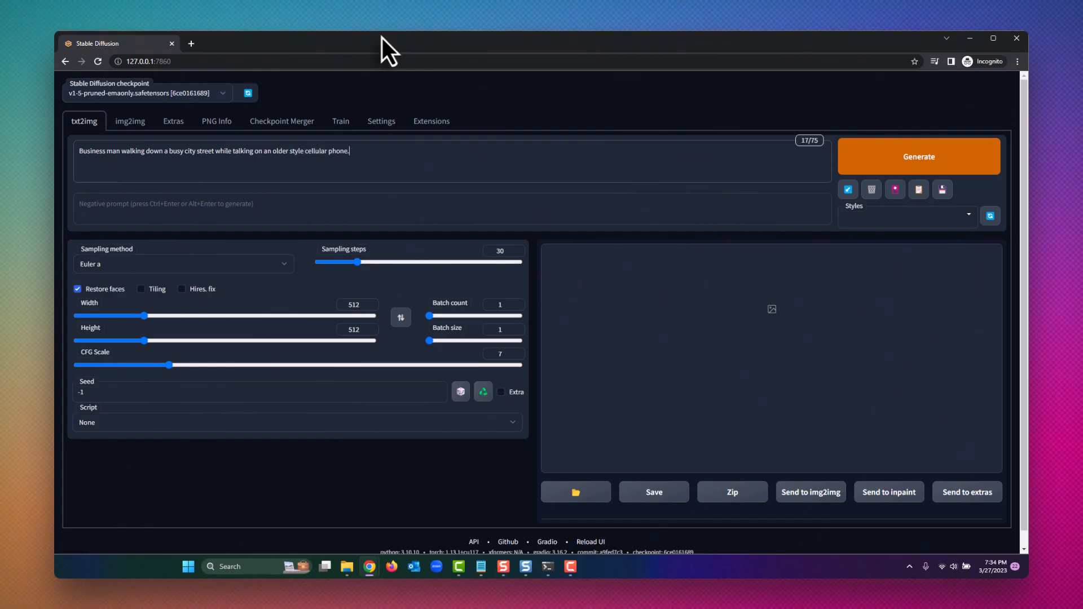
Run Generate three times to produce more businessman-on-cellphone street images from the txt2img prompt.
left_click(918, 155)
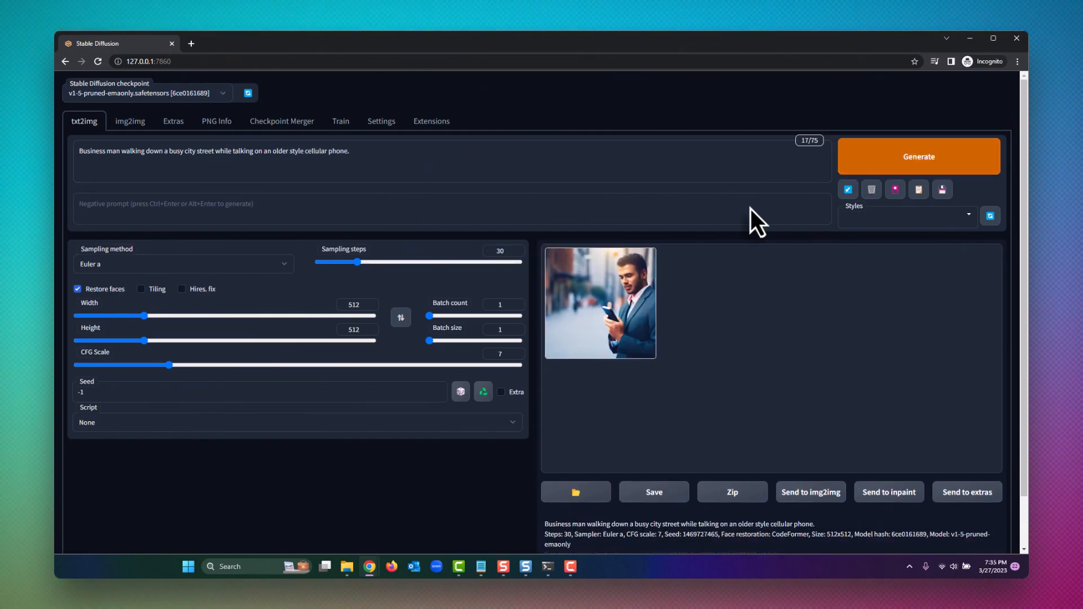
left_click(918, 156)
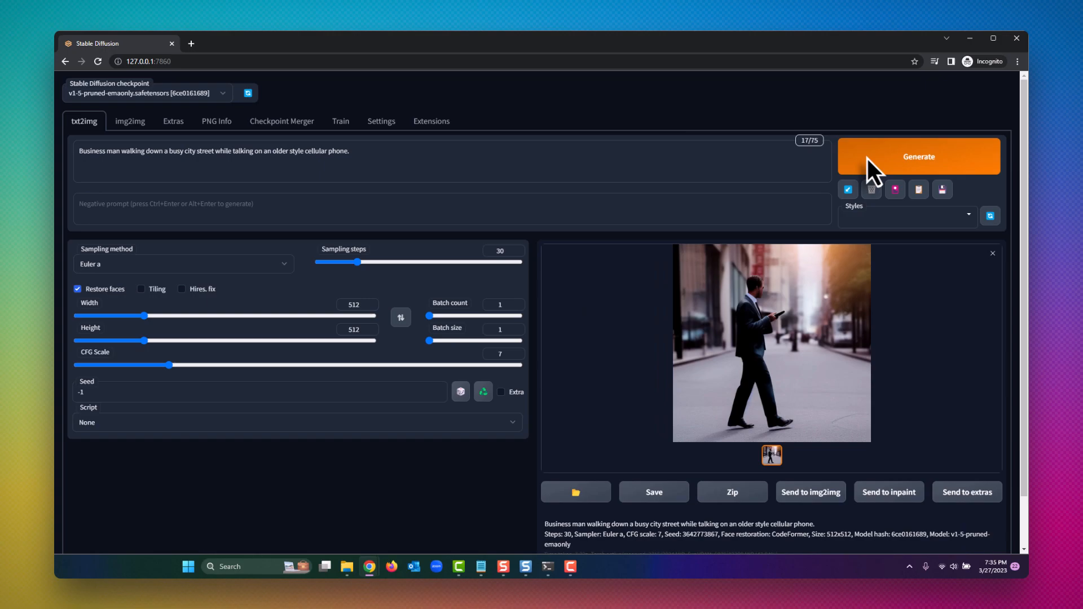
left_click(919, 156)
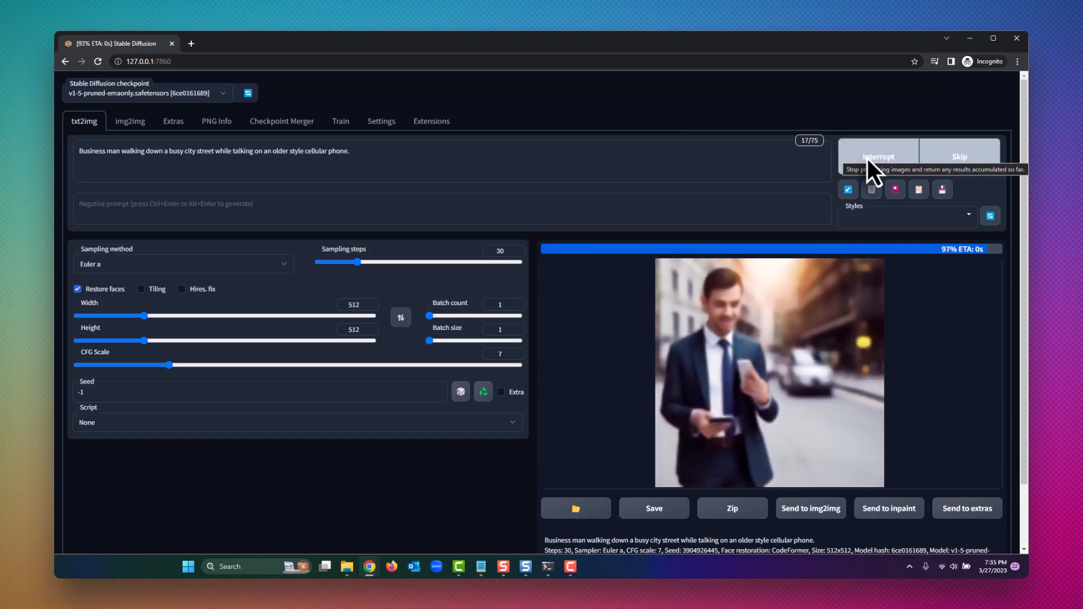